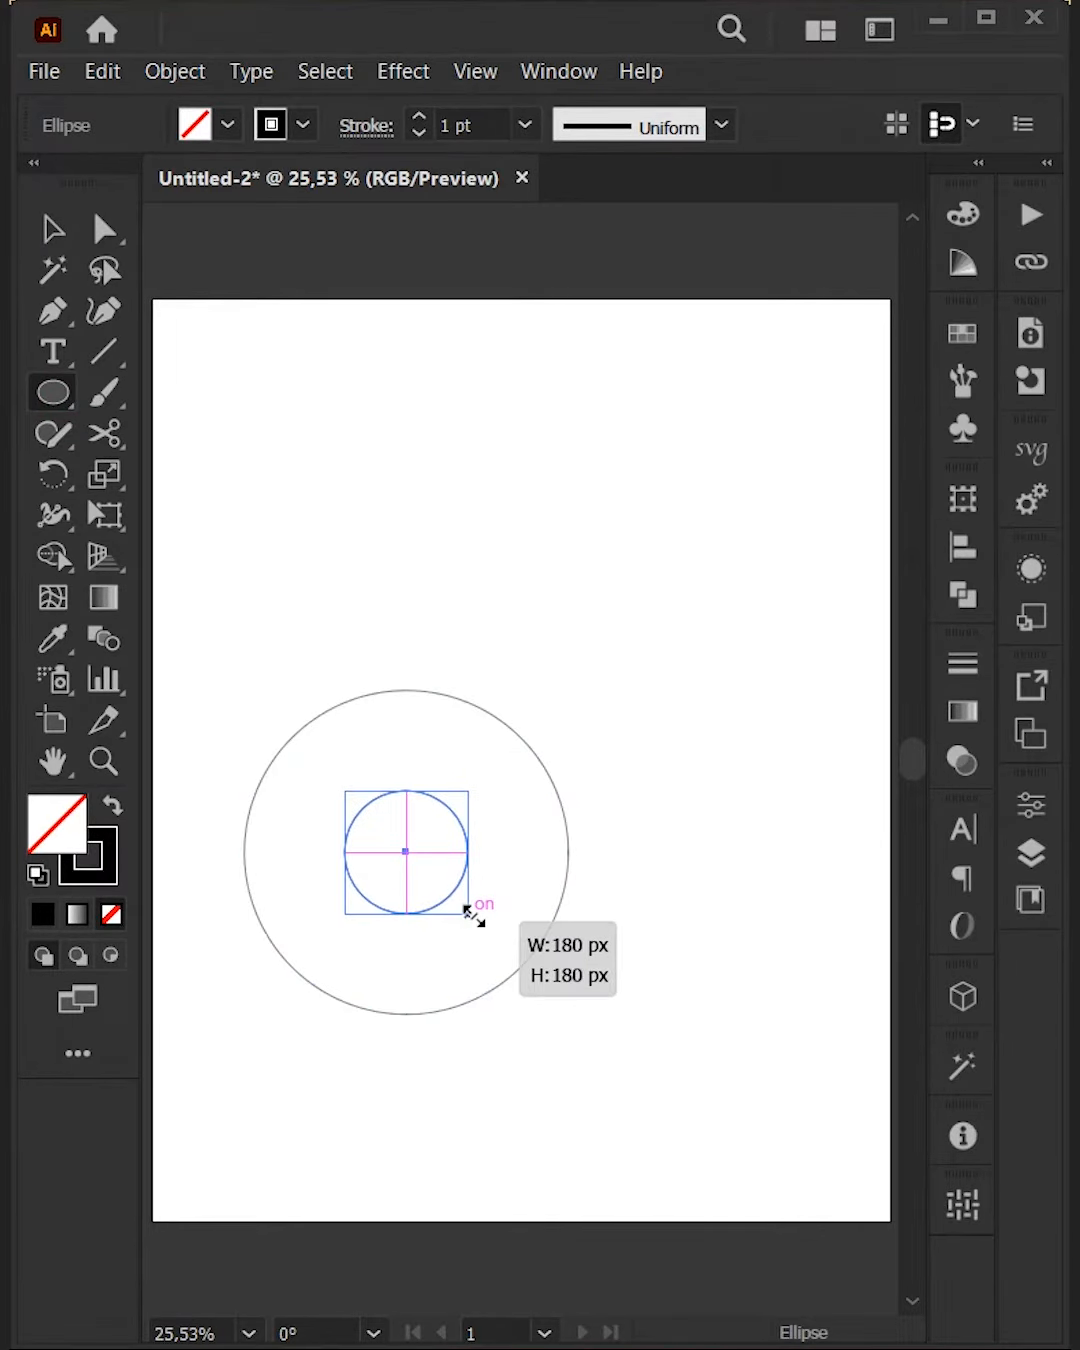
Step: Blend the two concentric circles with 3 specified steps and expand into five circles
{"action": "left_click", "coordinate": [52, 229]}
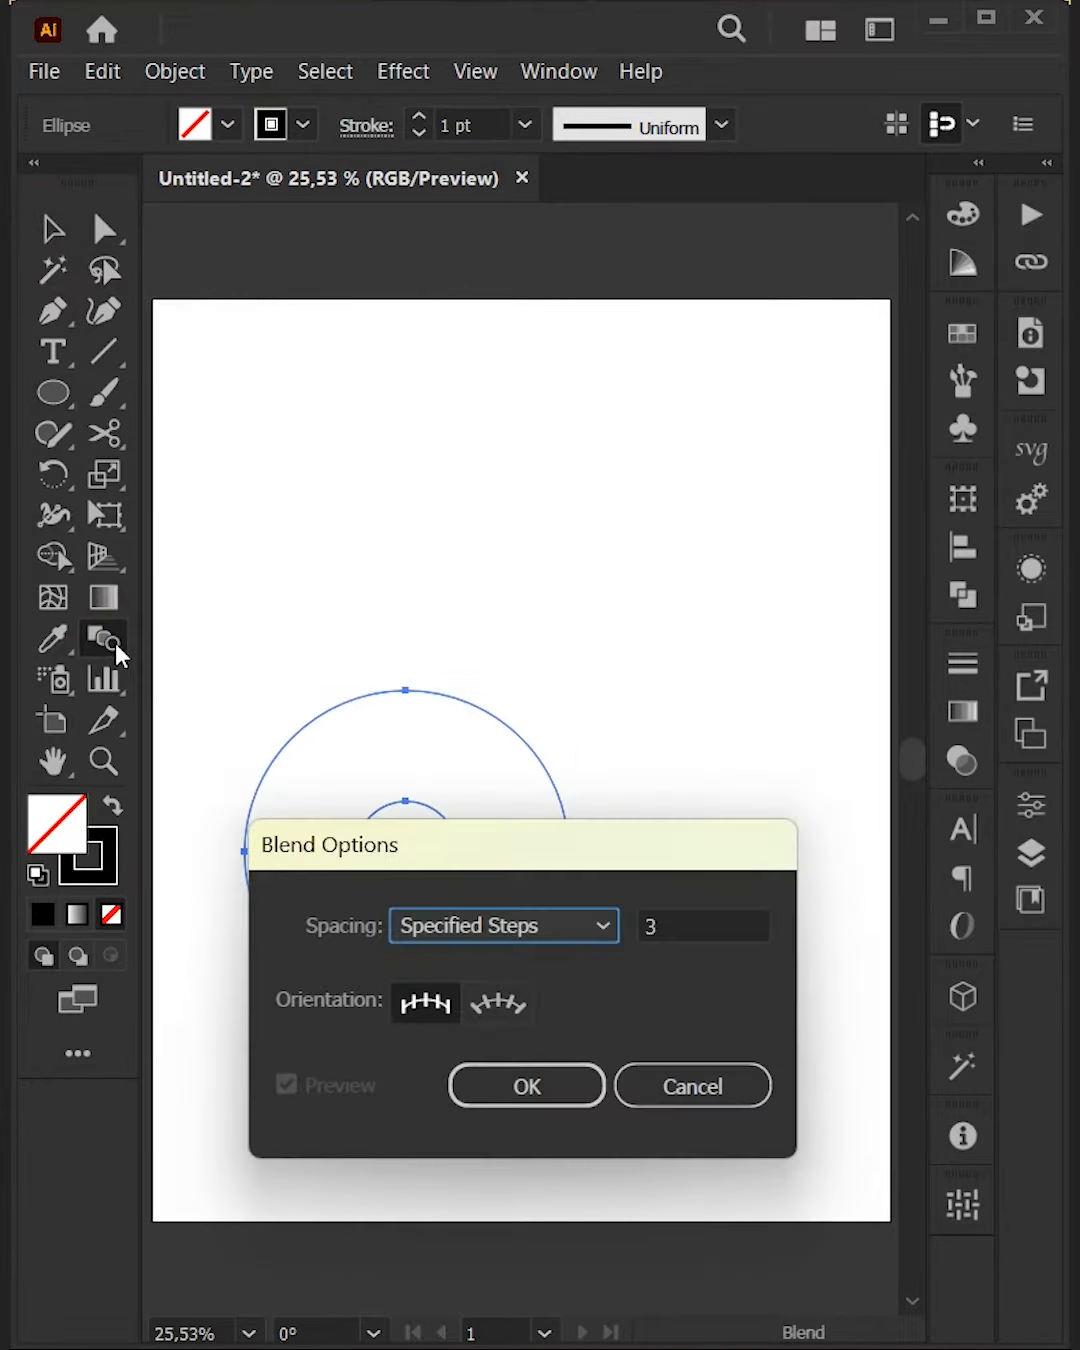
{"action": "left_click", "coordinate": [525, 1085]}
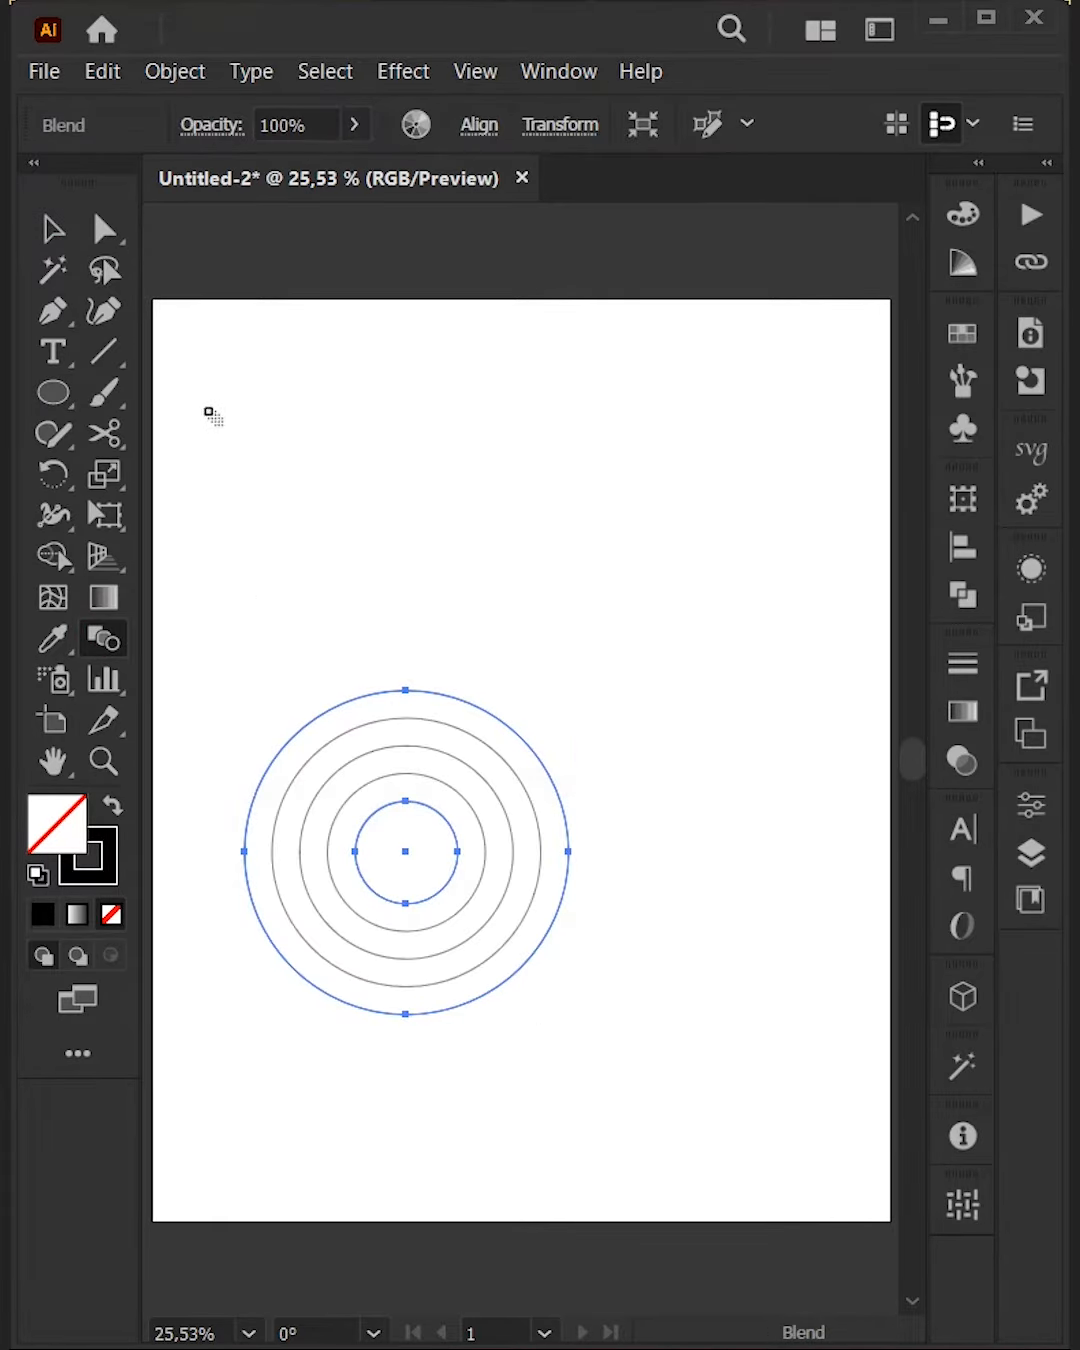
{"action": "left_click", "coordinate": [322, 381]}
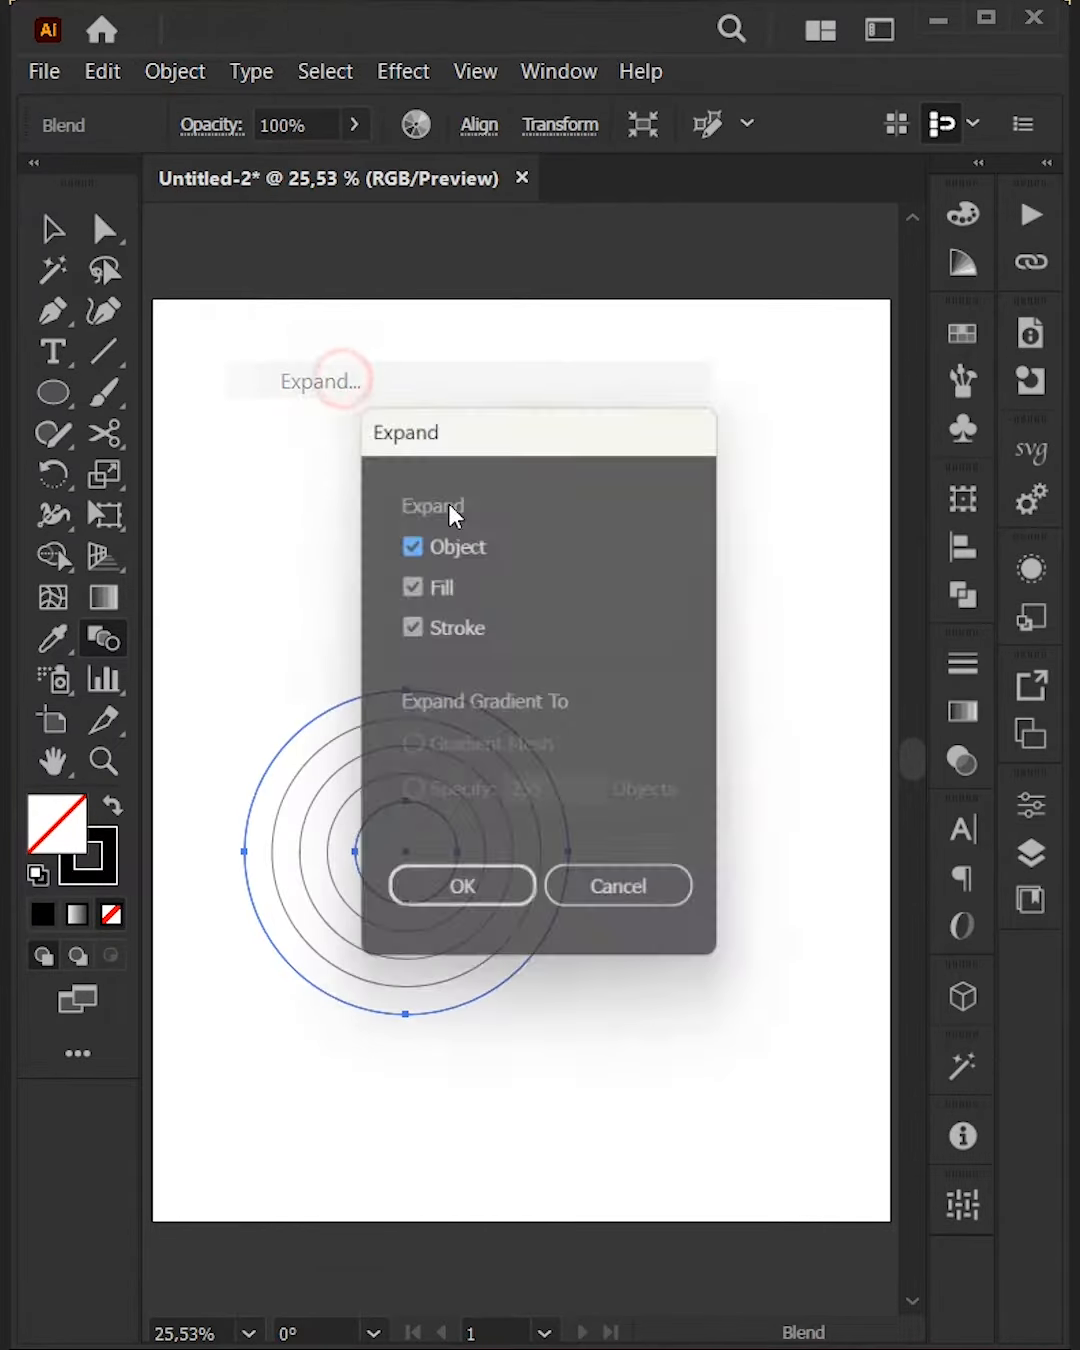
{"action": "left_click", "coordinate": [460, 886]}
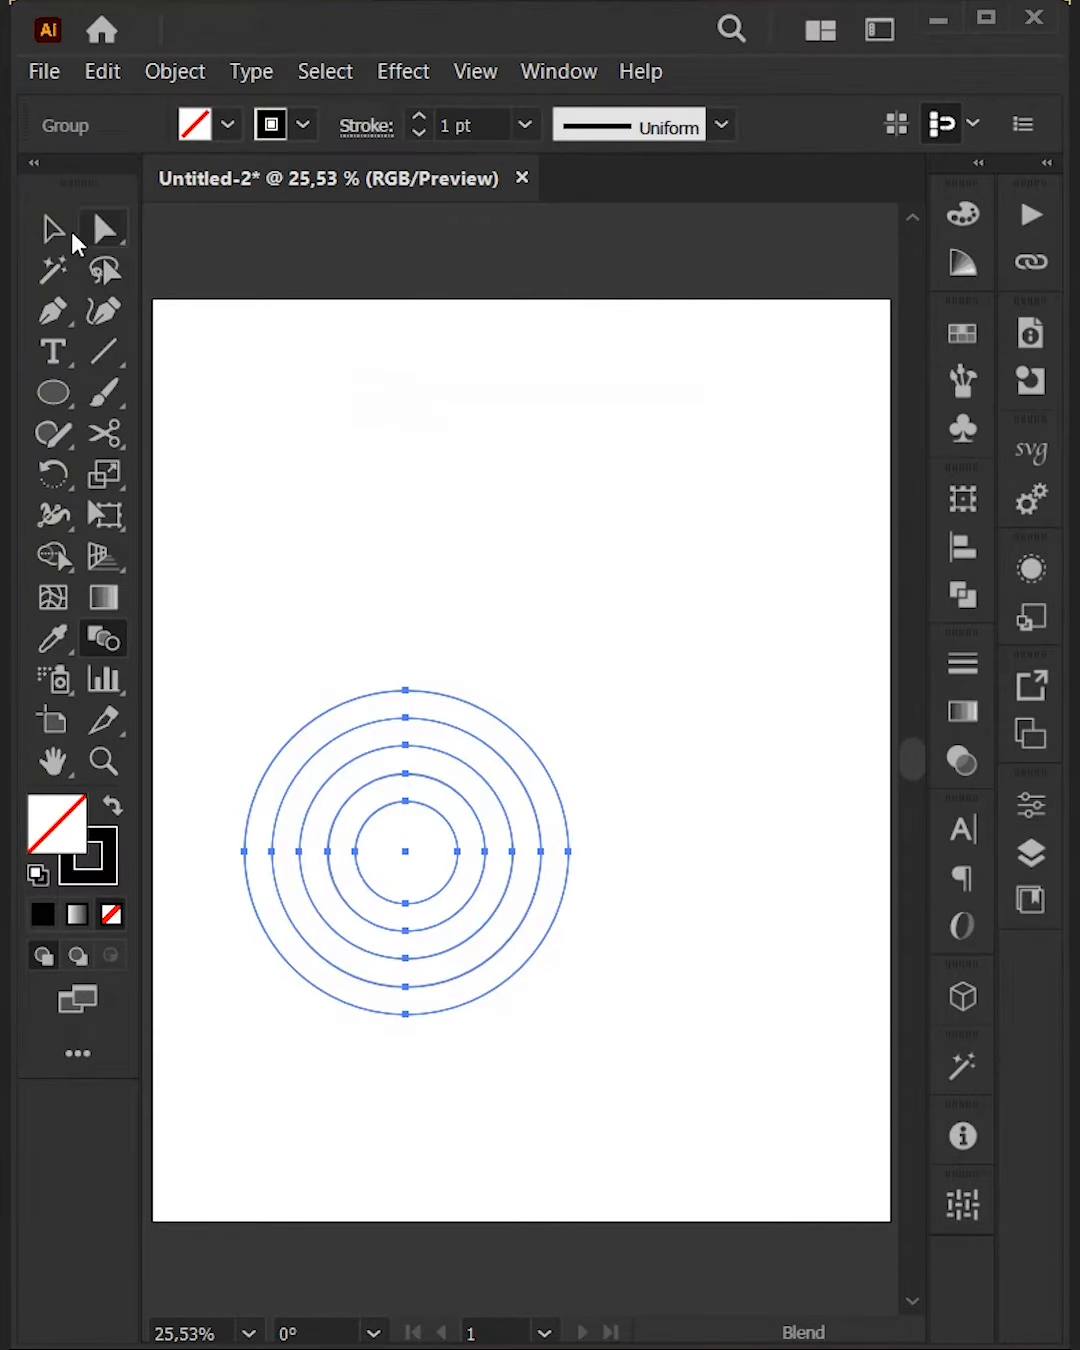
Step: Alt-drag copies of the ring group to the right and above, forming a triangle
{"action": "left_click_drag", "start_coordinate": [404, 850], "coordinate": [560, 870]}
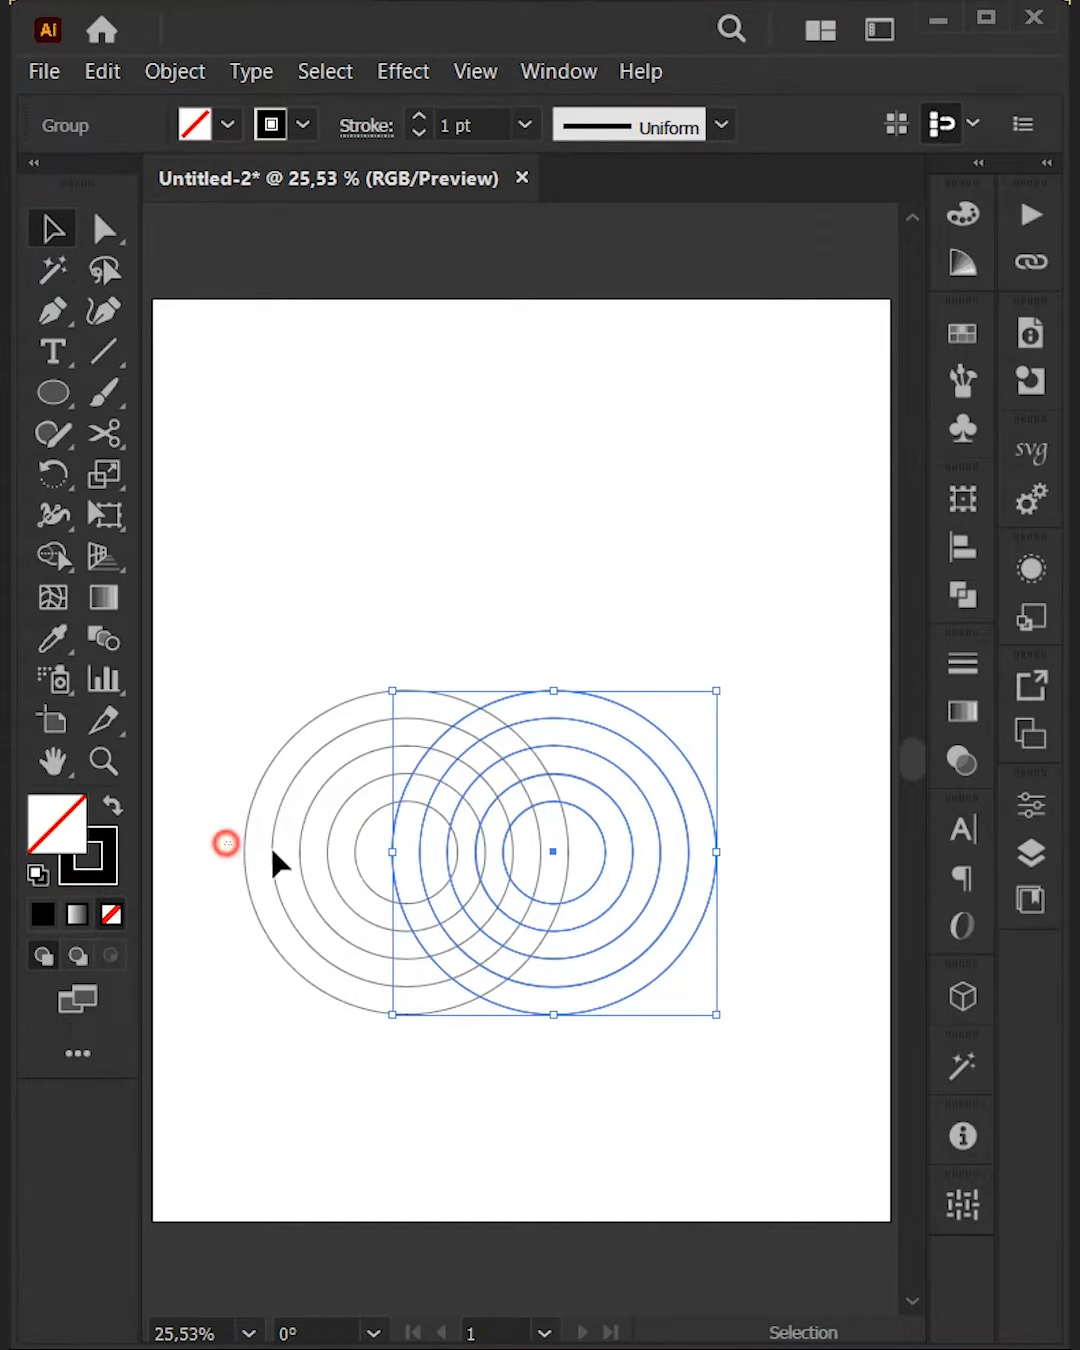
{"action": "left_click_drag", "start_coordinate": [553, 851], "coordinate": [493, 723]}
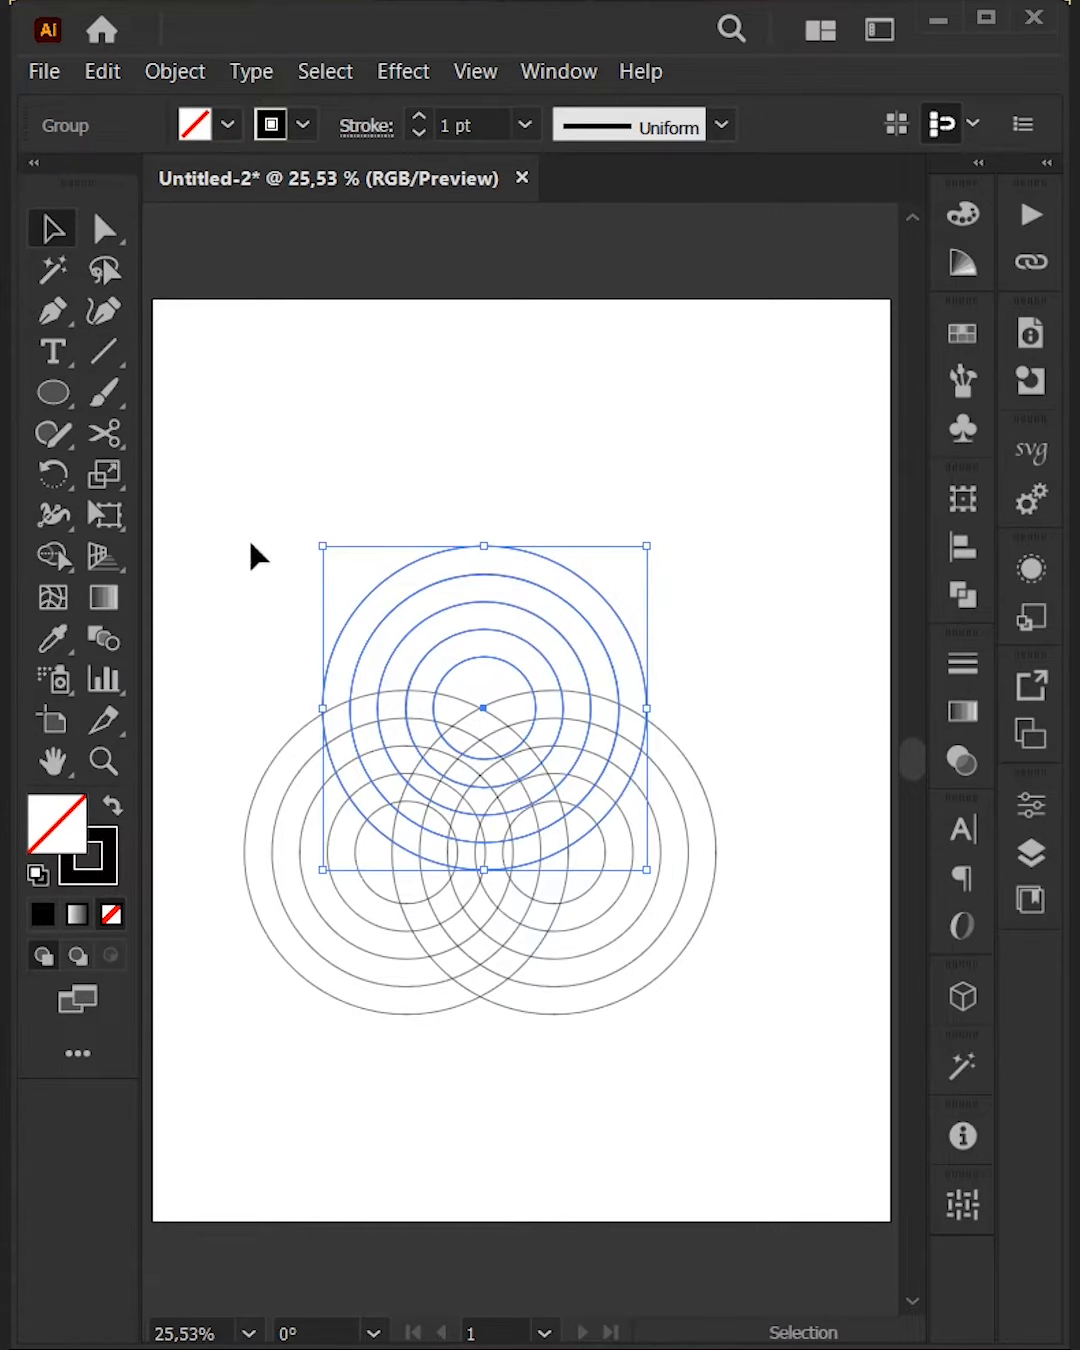
Step: Merge the ring regions with Shape Builder into black interlocking bands, then bring up alignment options
{"action": "left_click", "coordinate": [52, 556]}
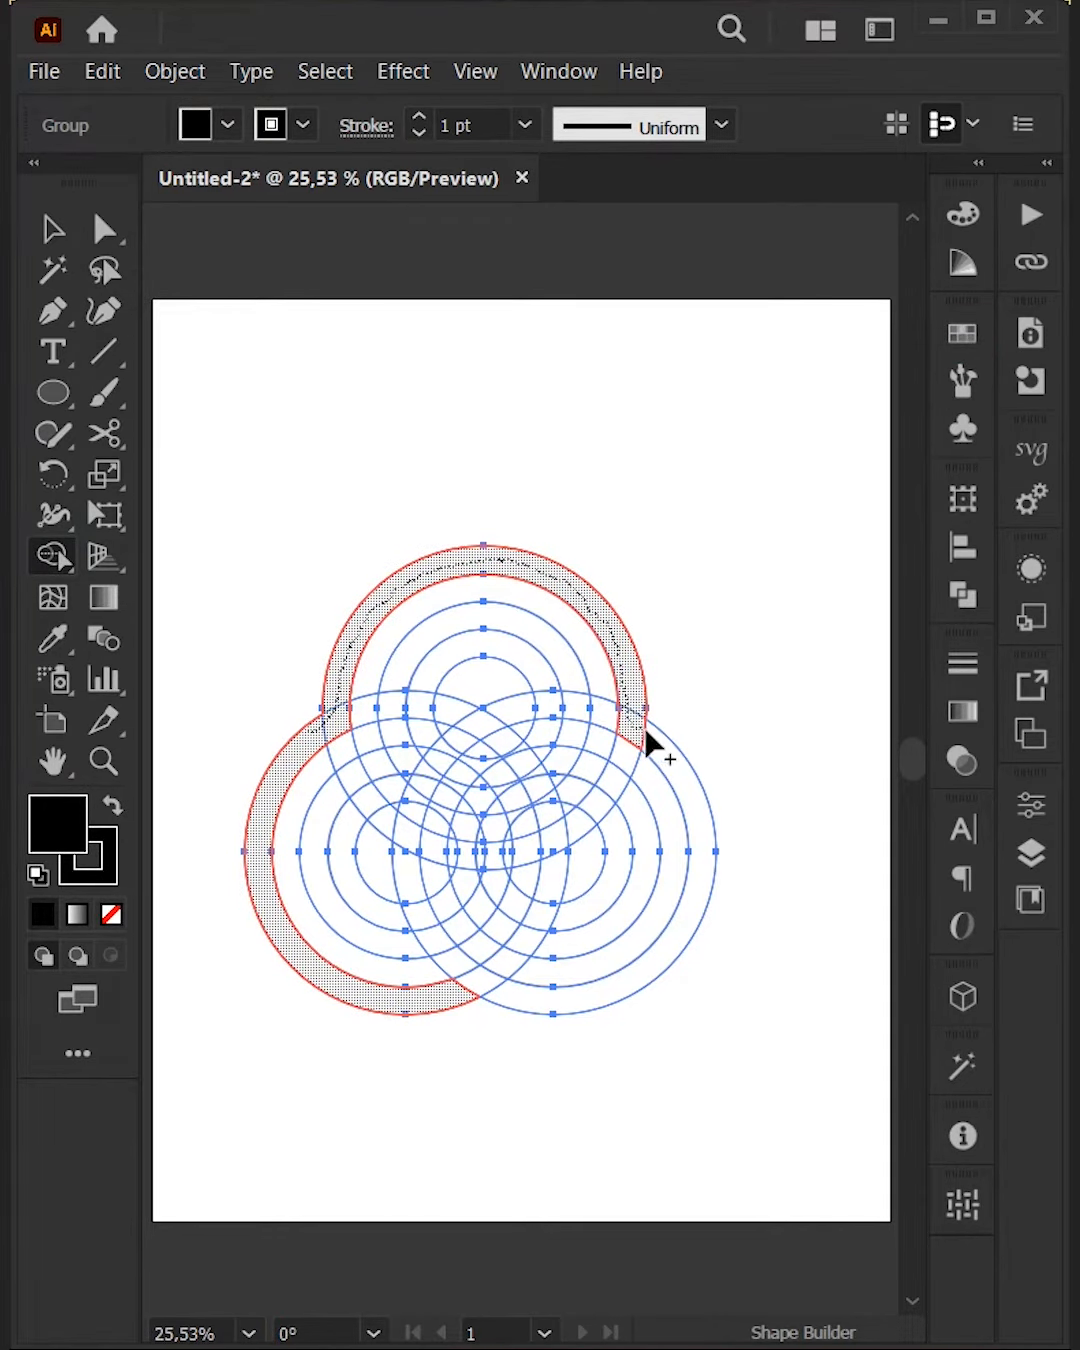
{"action": "left_click", "coordinate": [655, 745]}
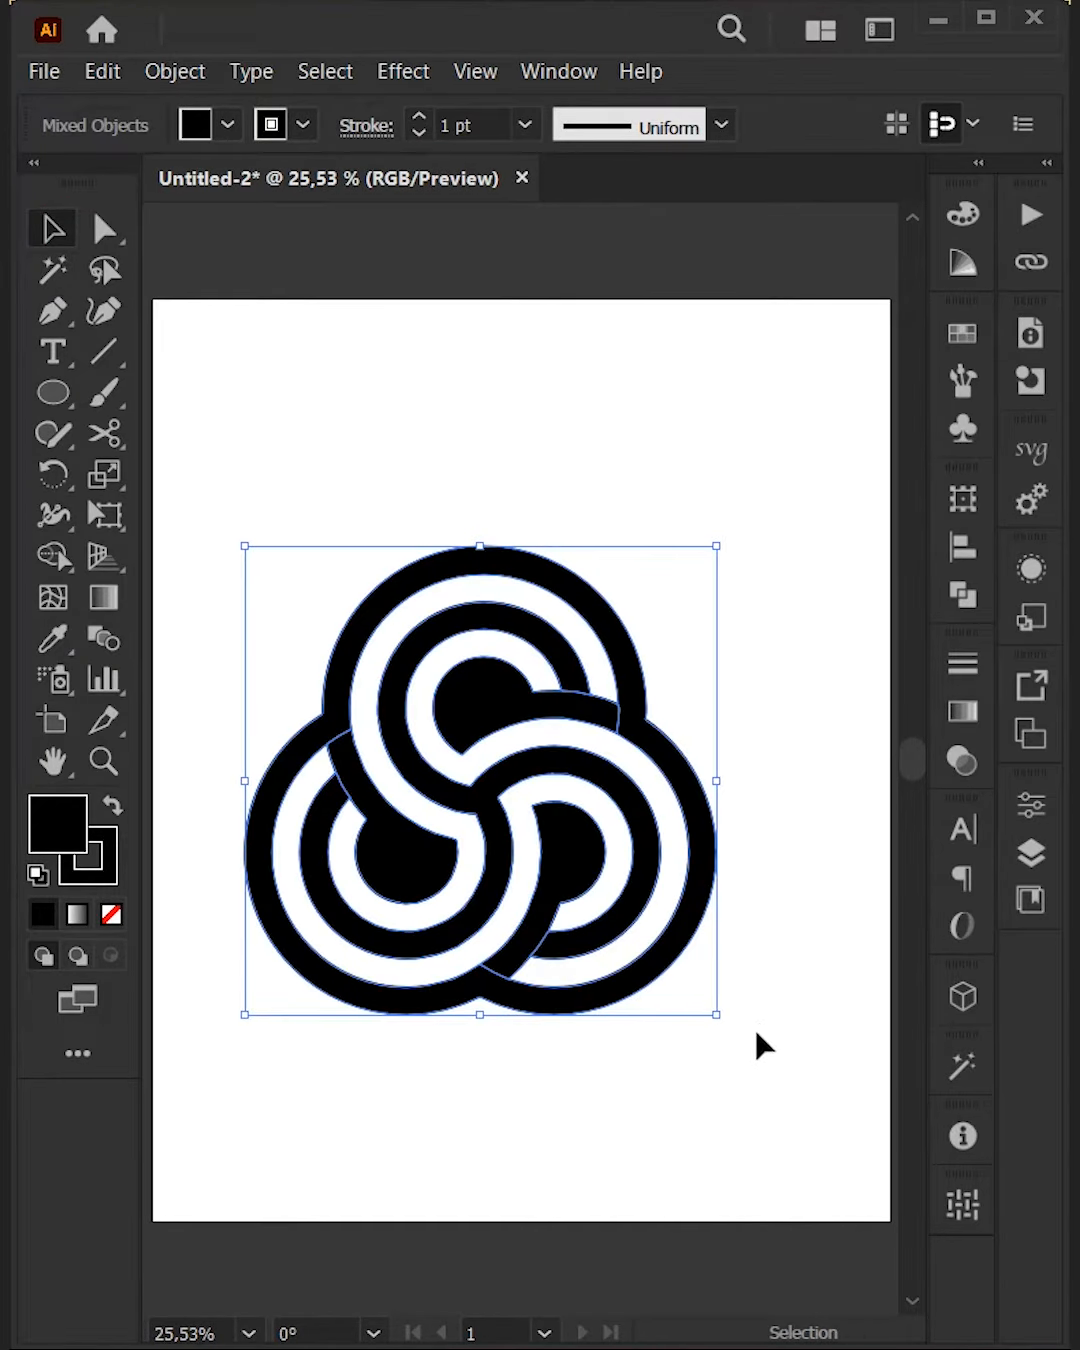
{"action": "left_click", "coordinate": [959, 545]}
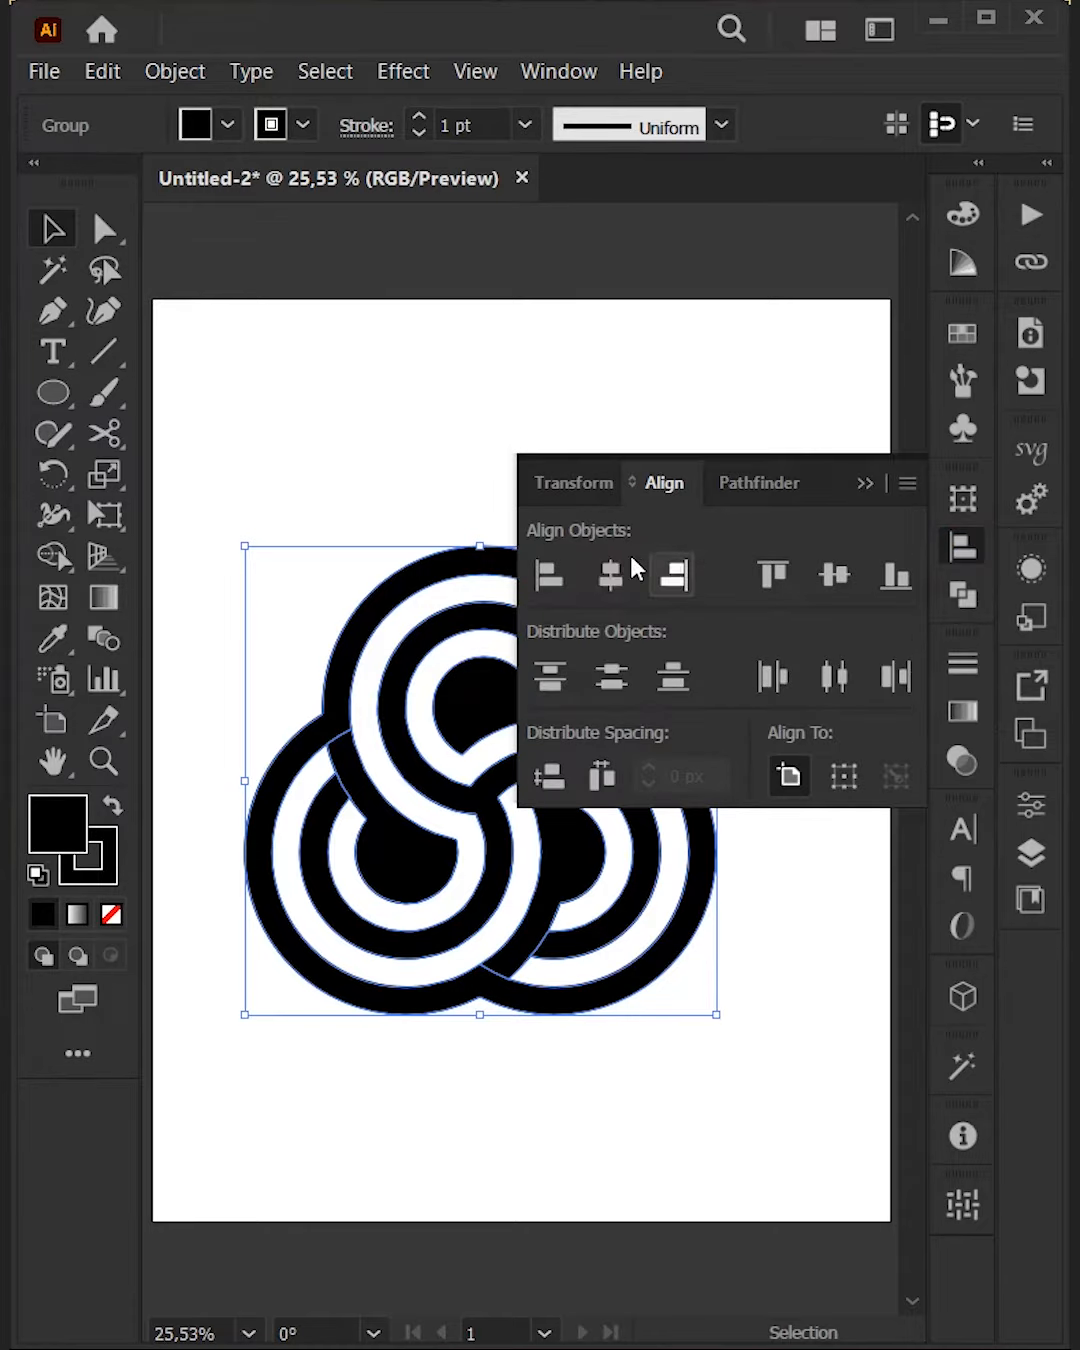